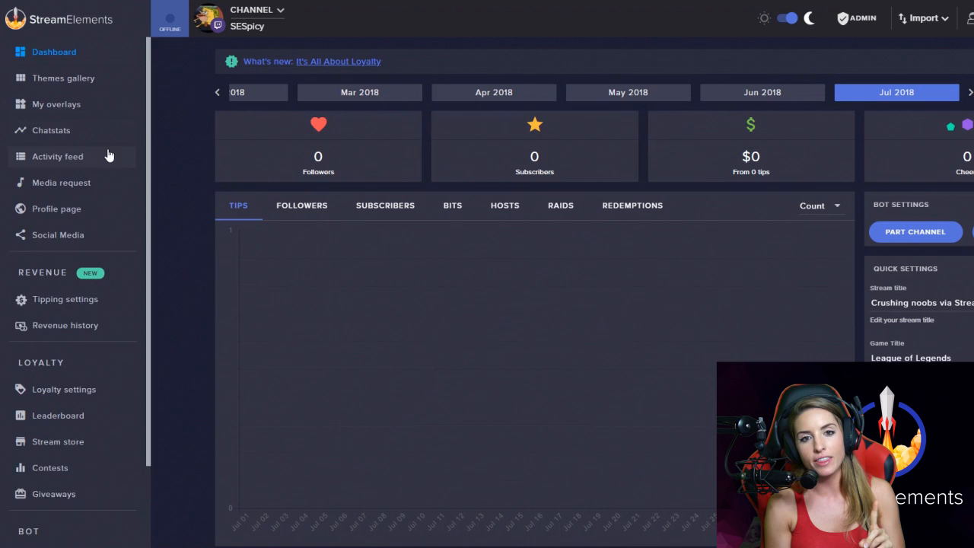
Step: Set the chatbot's spam filter slider to Balanced Mode
{"action": "scroll", "scroll_direction": "down", "scroll_amount": 3}
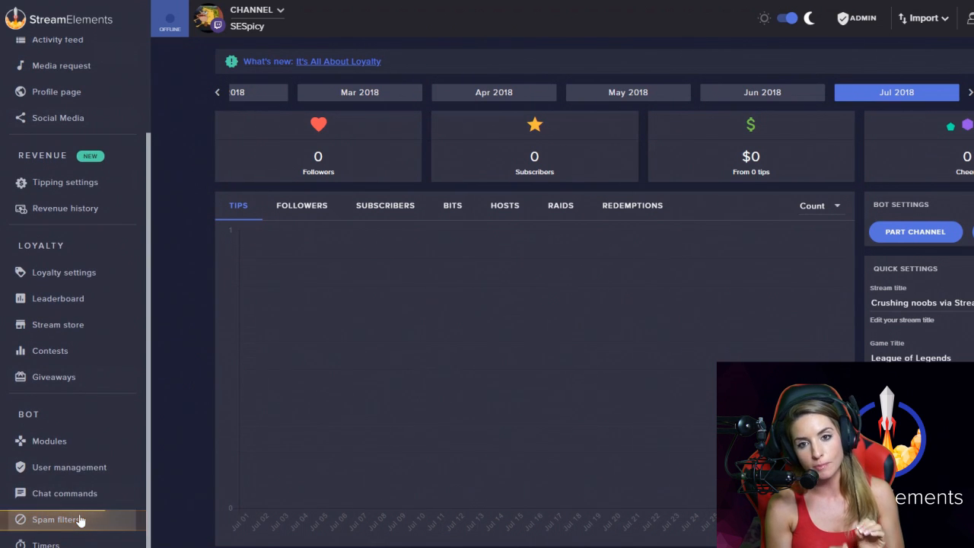
{"action": "left_click", "coordinate": [57, 520]}
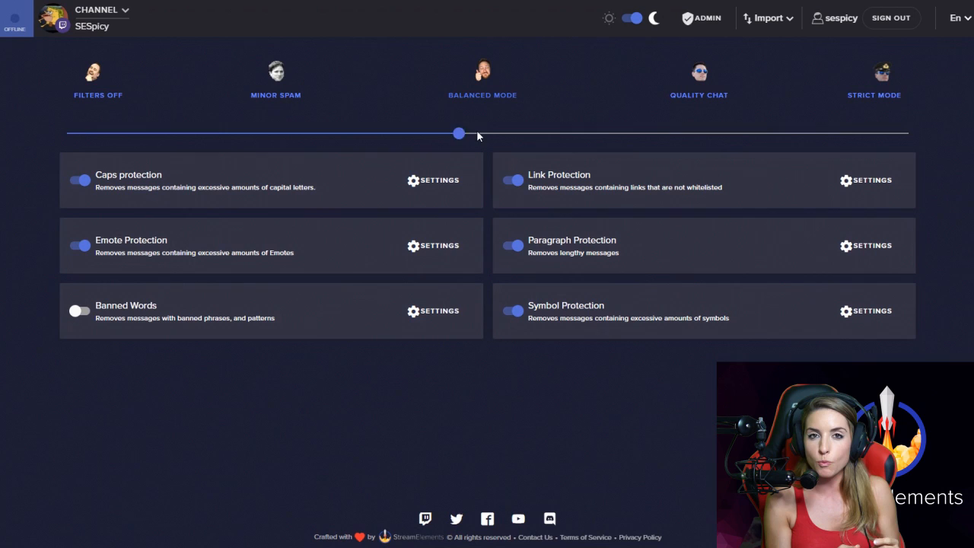
{"action": "left_click_drag", "start_coordinate": [460, 134], "coordinate": [907, 134]}
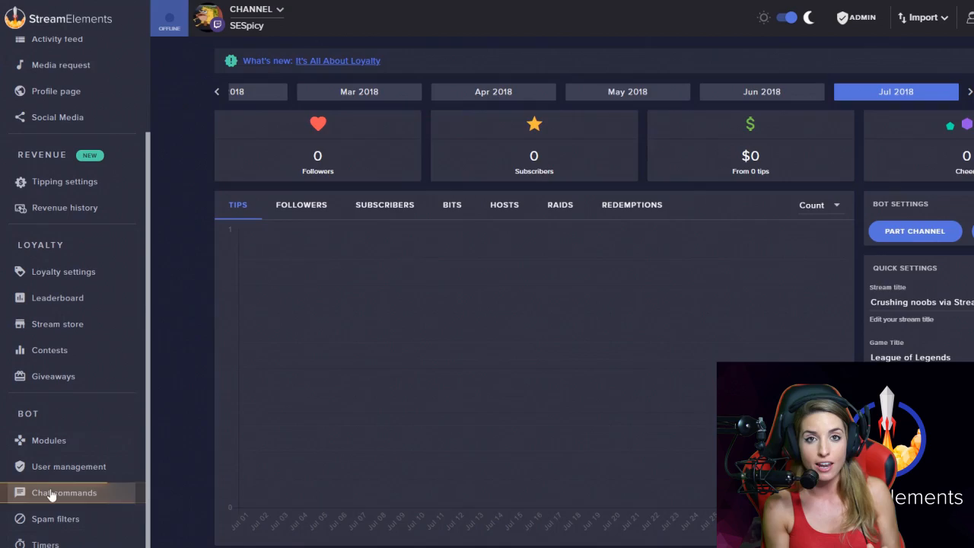
{"action": "left_click", "coordinate": [64, 493]}
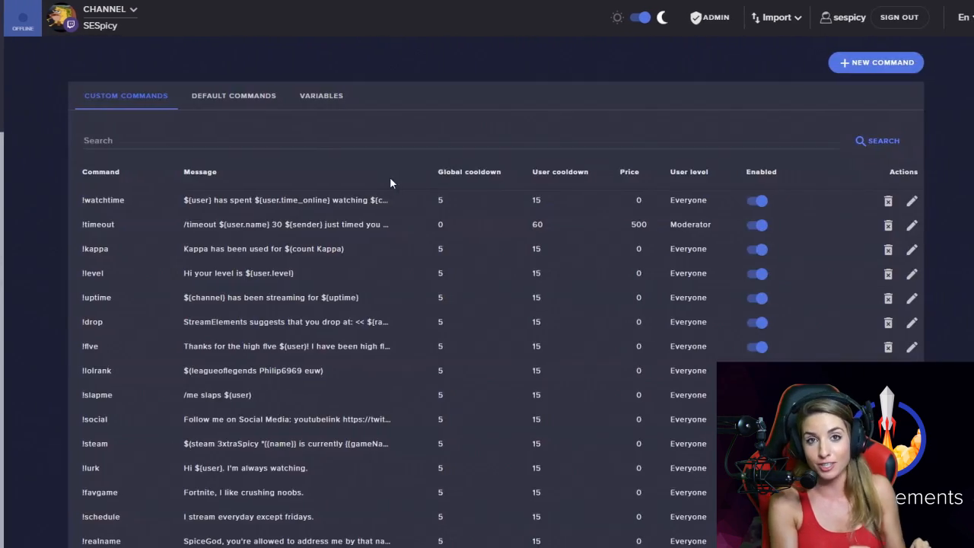
{"action": "left_click", "coordinate": [233, 94]}
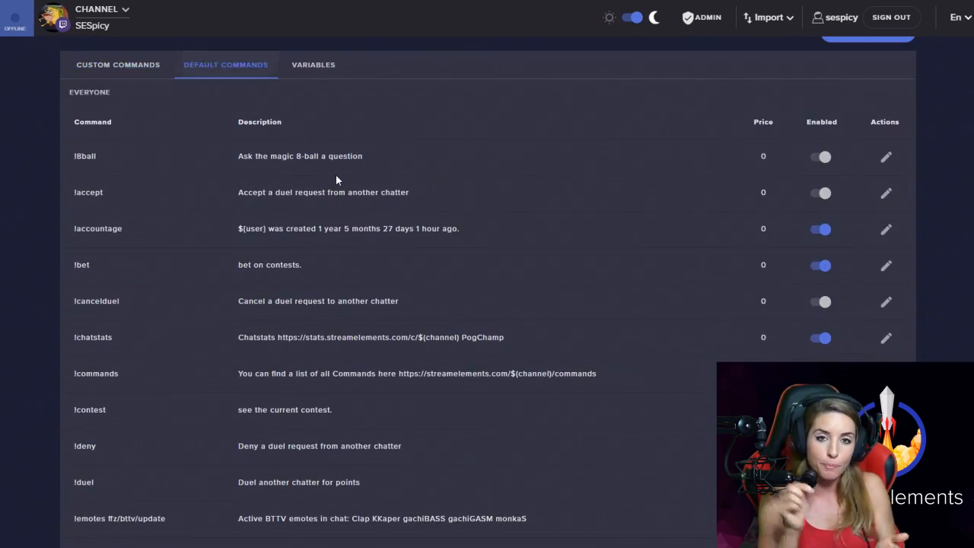
{"action": "left_click", "coordinate": [314, 95]}
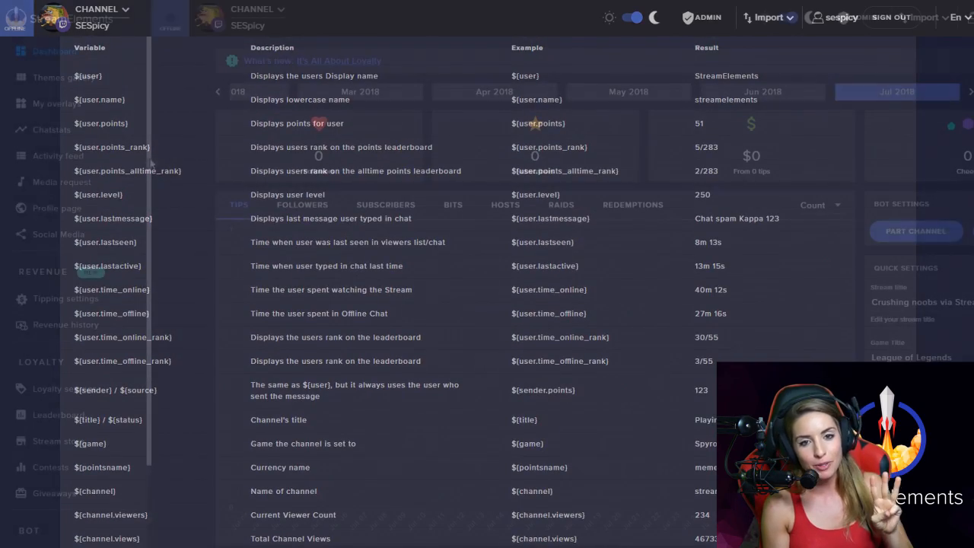
{"action": "left_click", "coordinate": [64, 271]}
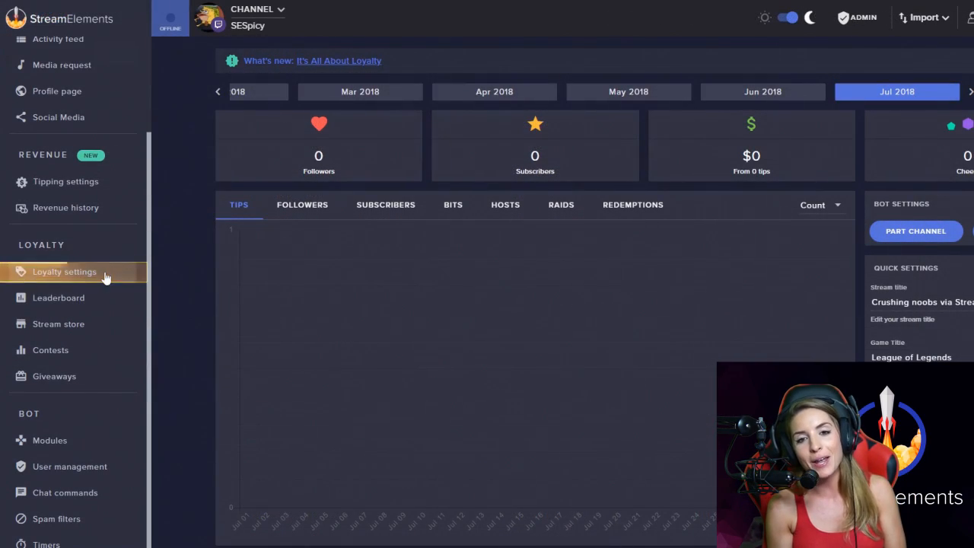
{"action": "mouse_move", "coordinate": [92, 445]}
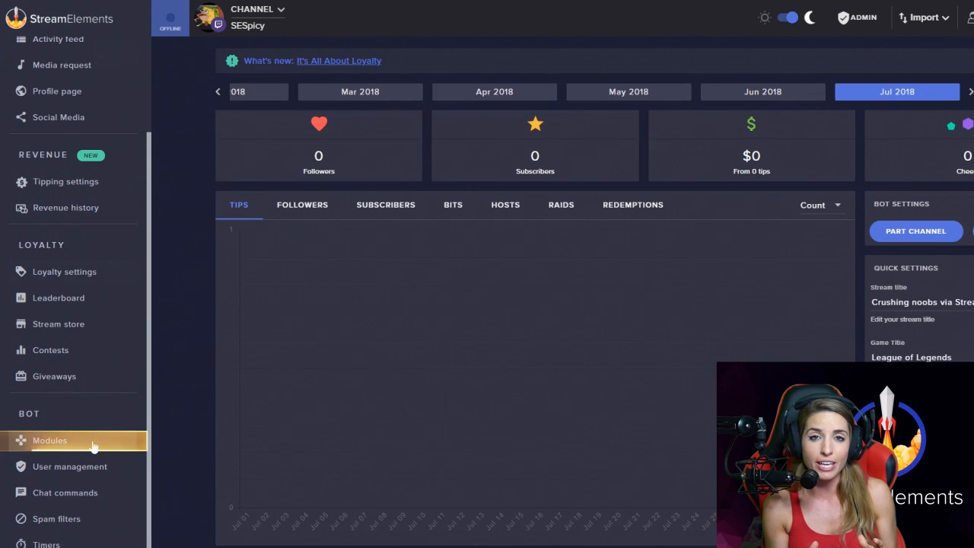
Step: Switch the Roulette module to Enabled in the bot modules list
{"action": "left_click", "coordinate": [49, 440]}
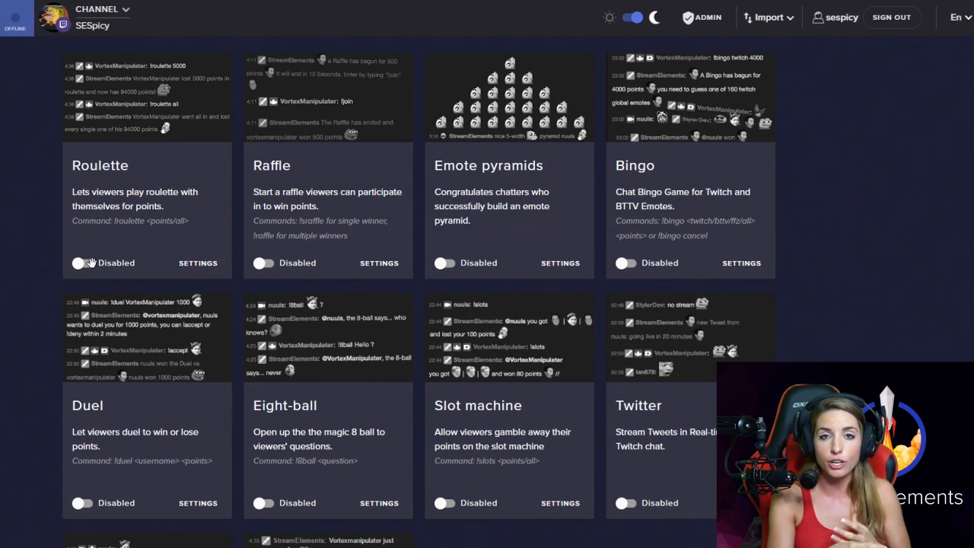
{"action": "left_click", "coordinate": [79, 262]}
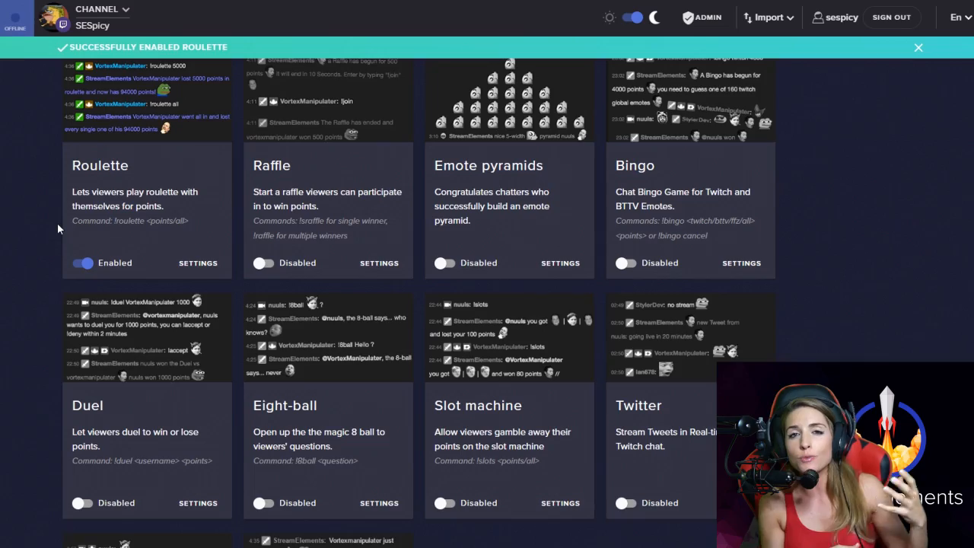